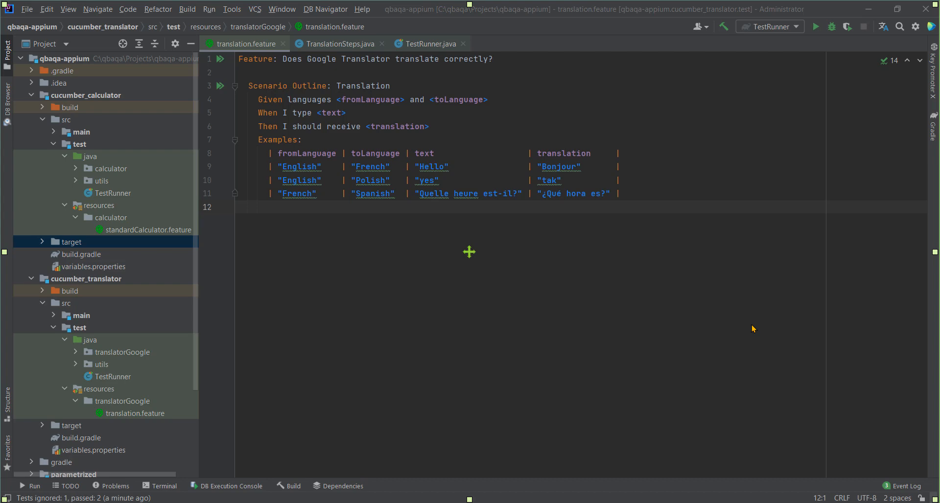
{"action": "mouse_move", "coordinate": [356, 253]}
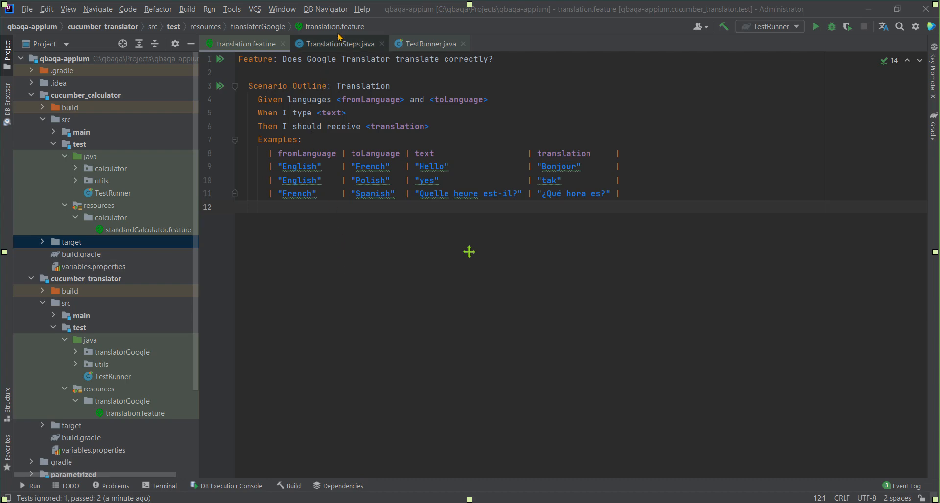
Show TranslationSteps.java with its Given, When and Then translation steps
{"action": "left_click", "coordinate": [336, 43]}
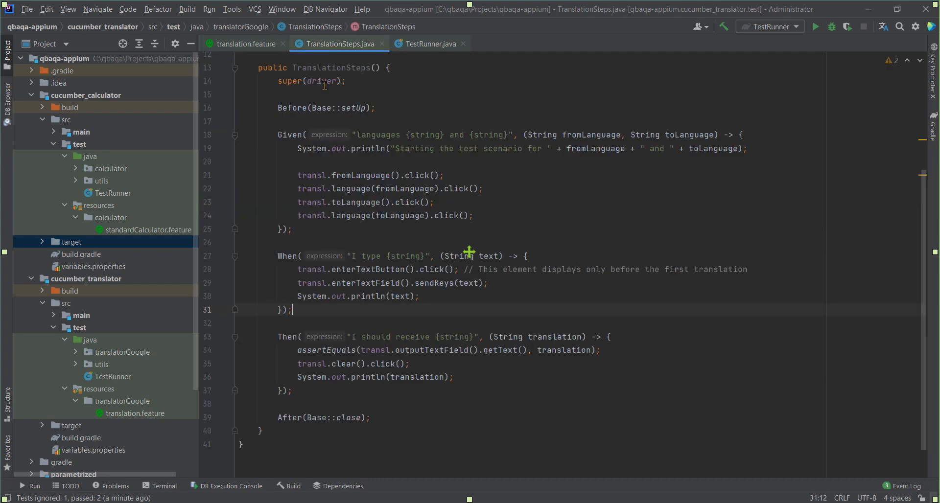
{"action": "mouse_move", "coordinate": [347, 148]}
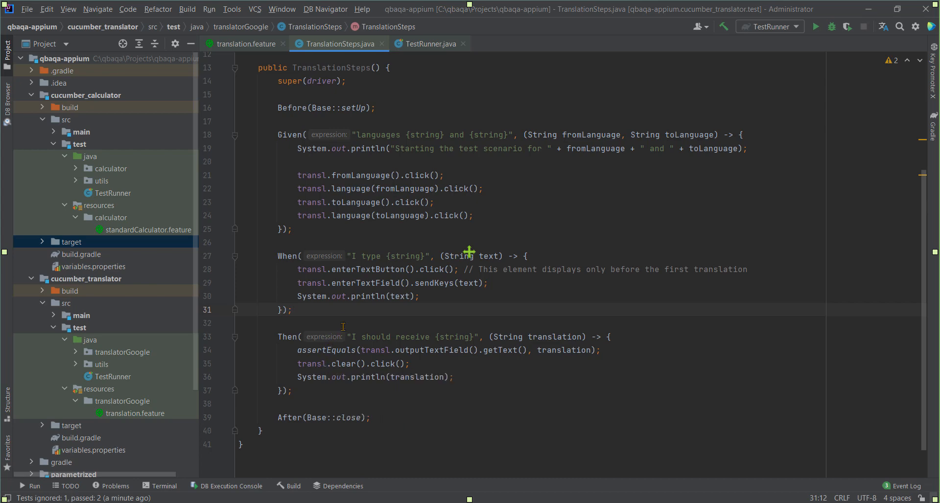
{"action": "mouse_move", "coordinate": [70, 287]}
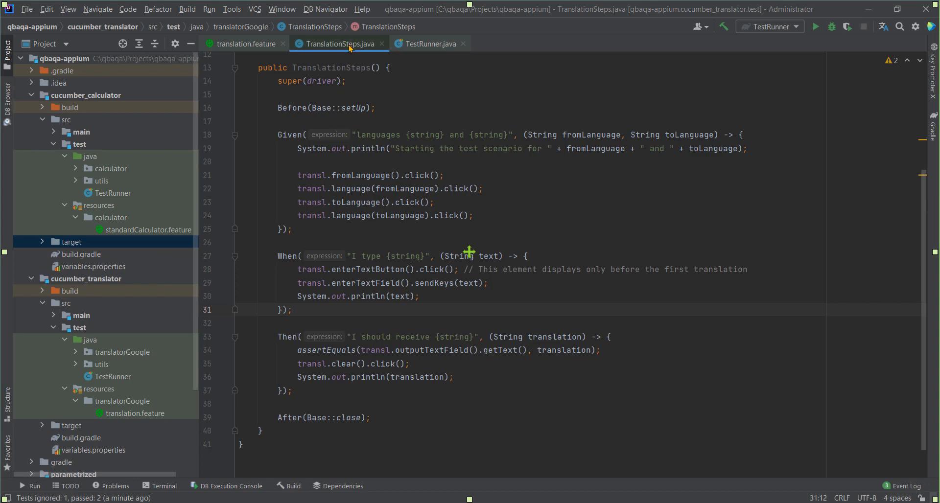
Run the translator's TestRunner from its gutter icon
{"action": "left_click", "coordinate": [429, 43]}
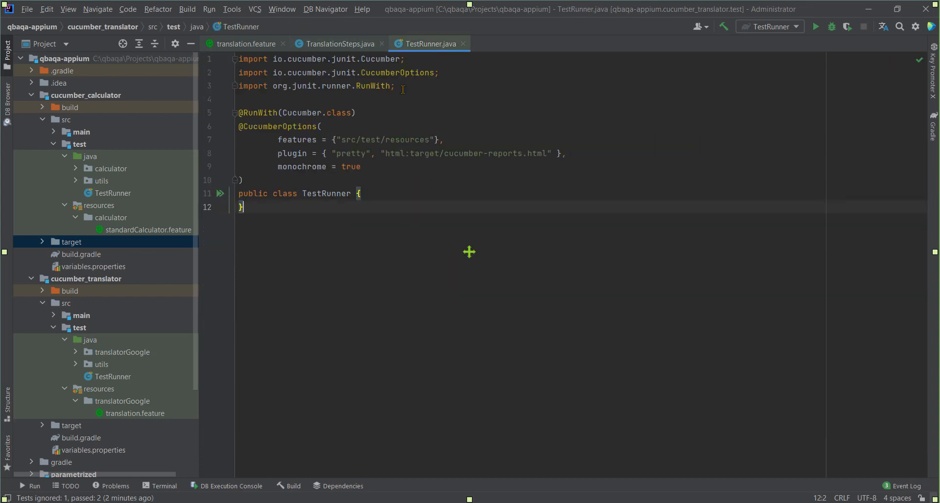
{"action": "mouse_move", "coordinate": [218, 193]}
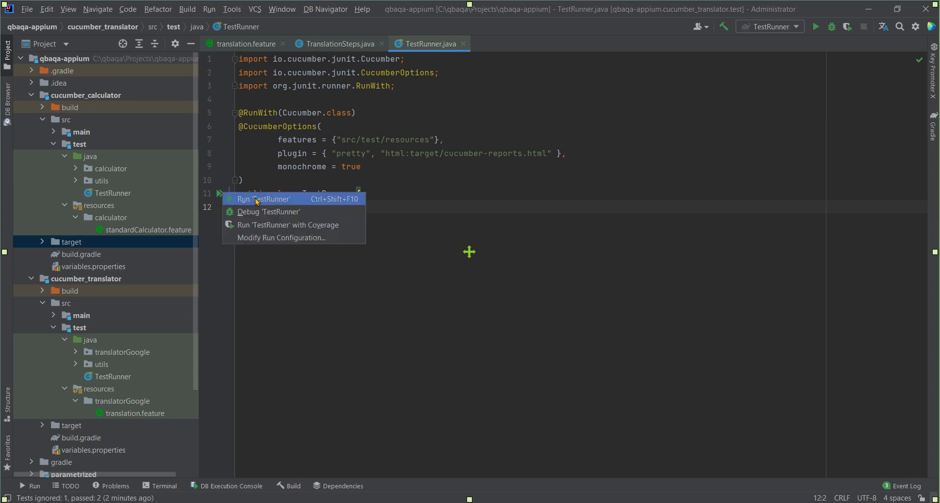
{"action": "left_click", "coordinate": [263, 199]}
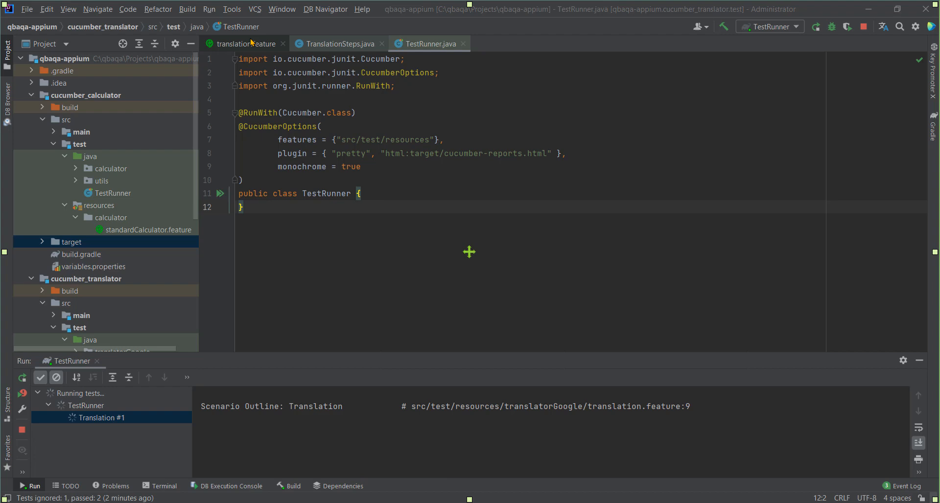
Show translation.feature and follow the Run window as English-to-French passes and English-to-Polish starts
{"action": "left_click", "coordinate": [242, 43]}
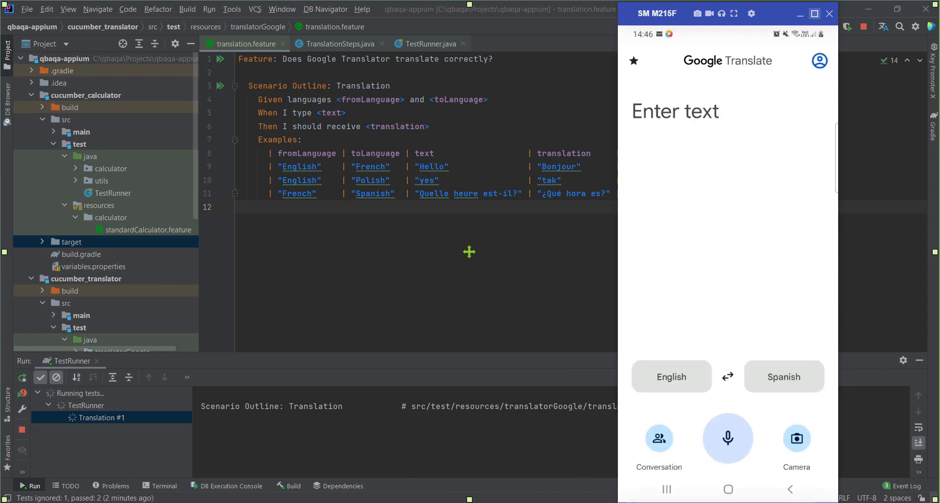
{"action": "left_click", "coordinate": [671, 377]}
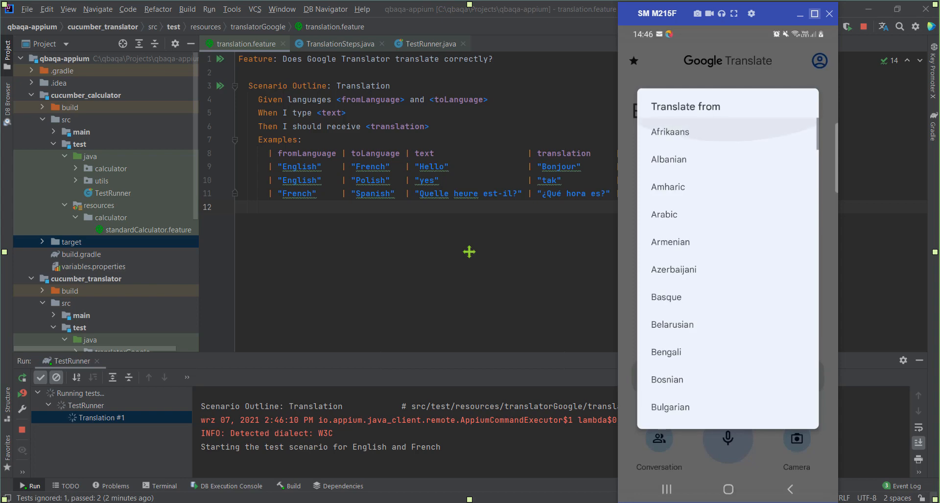
{"action": "scroll", "scroll_direction": "down", "scroll_amount": 3}
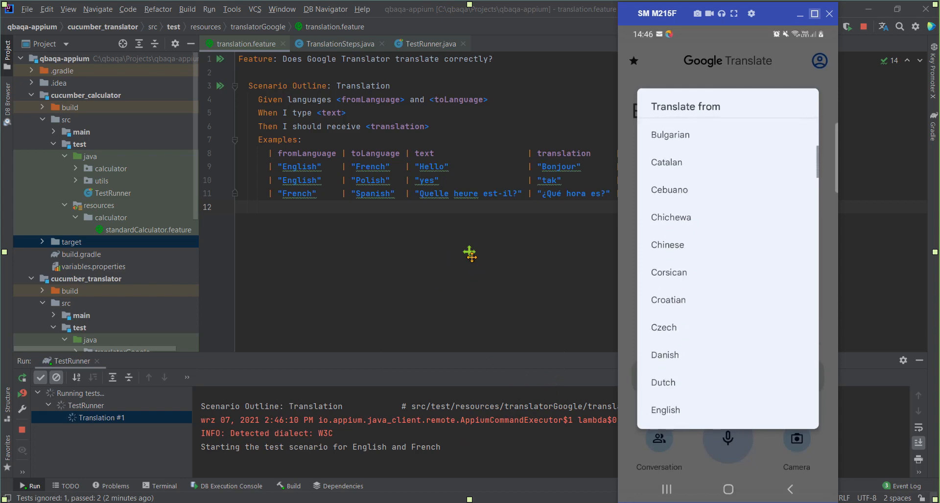
{"action": "left_click", "coordinate": [666, 410]}
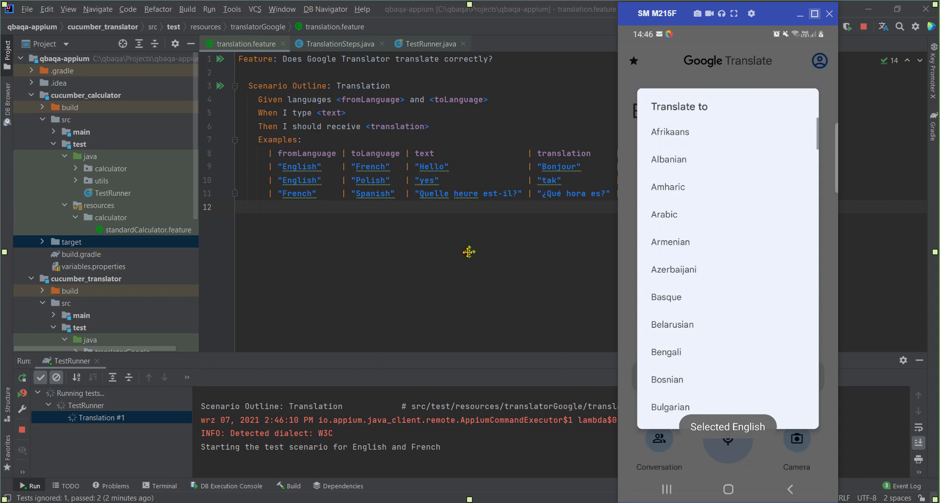
{"action": "scroll", "scroll_direction": "down", "scroll_amount": 3}
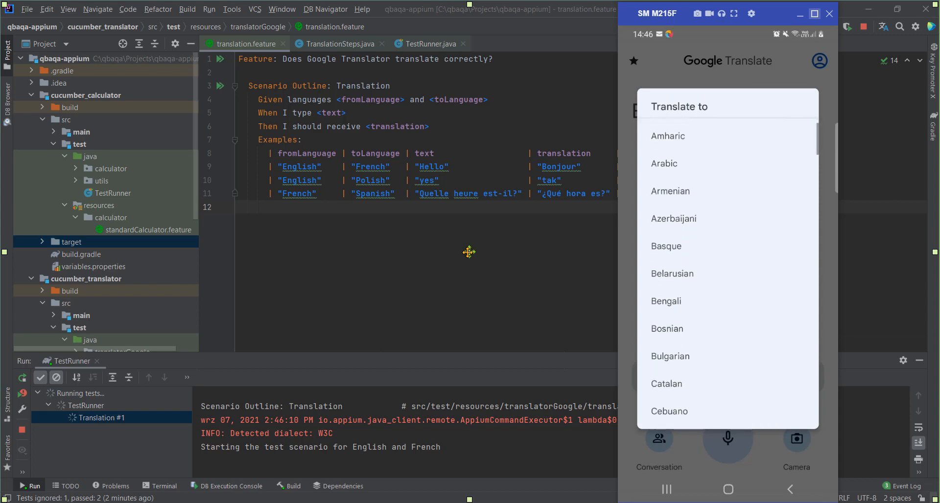
{"action": "scroll", "scroll_direction": "down", "scroll_amount": 3}
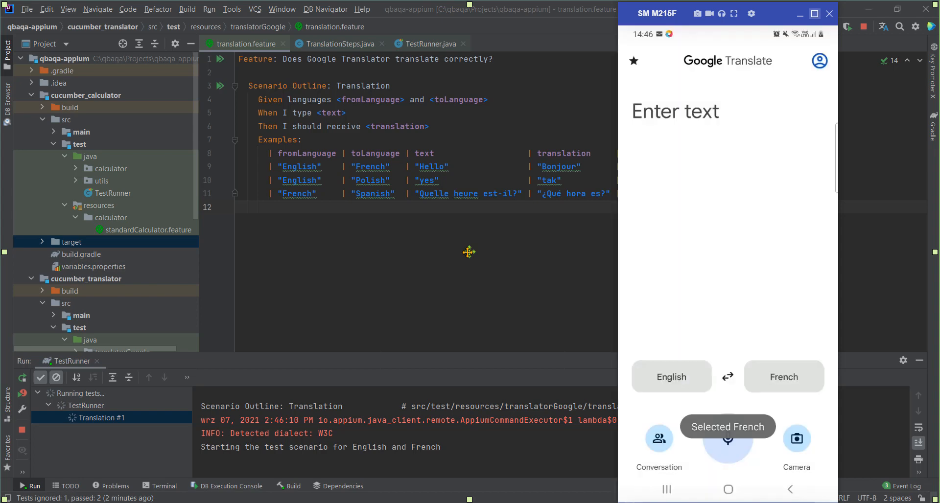
{"action": "left_click", "coordinate": [676, 111]}
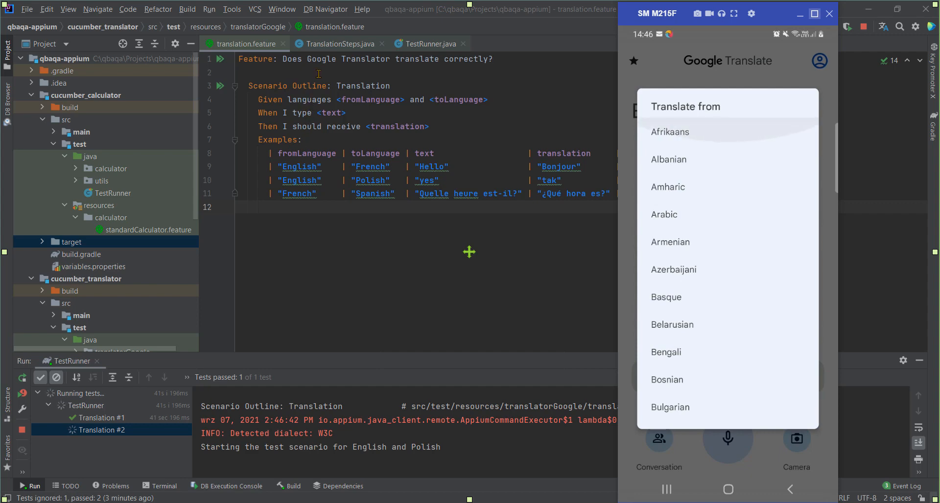
Follow the Run window until English-to-Polish passes and French-to-Spanish begins
{"action": "scroll", "scroll_direction": "down", "scroll_amount": 3}
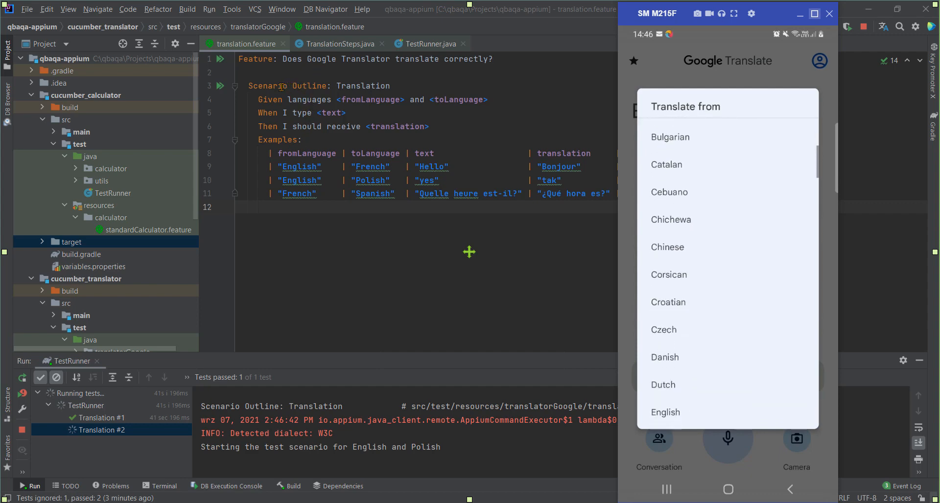
{"action": "left_click", "coordinate": [665, 412]}
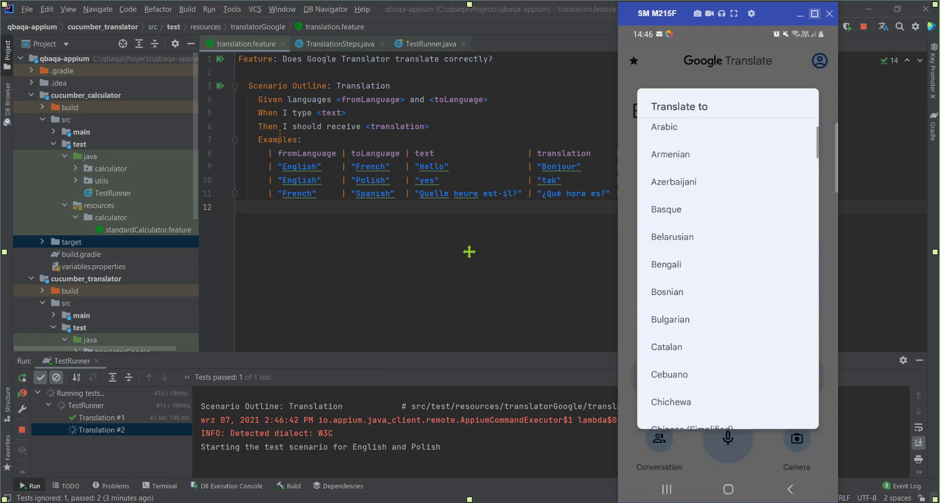
{"action": "scroll", "scroll_direction": "down", "scroll_amount": 3}
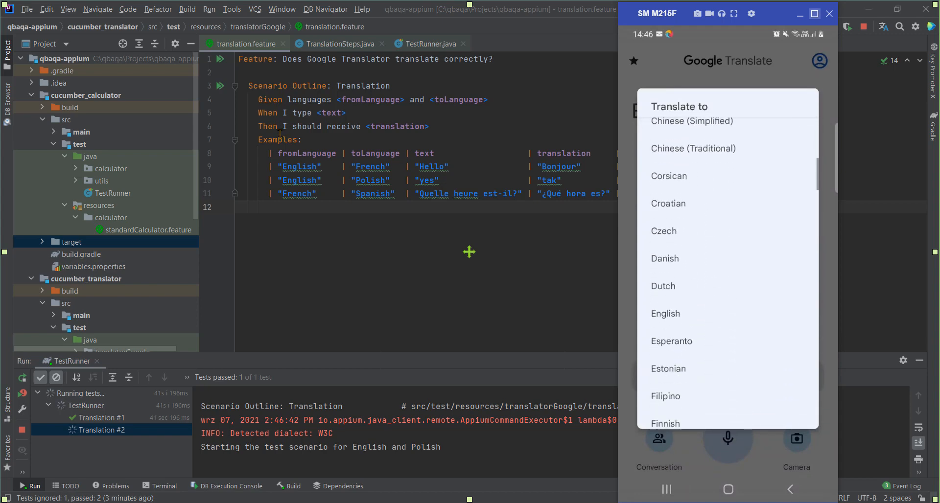
{"action": "scroll", "scroll_direction": "down", "scroll_amount": 3}
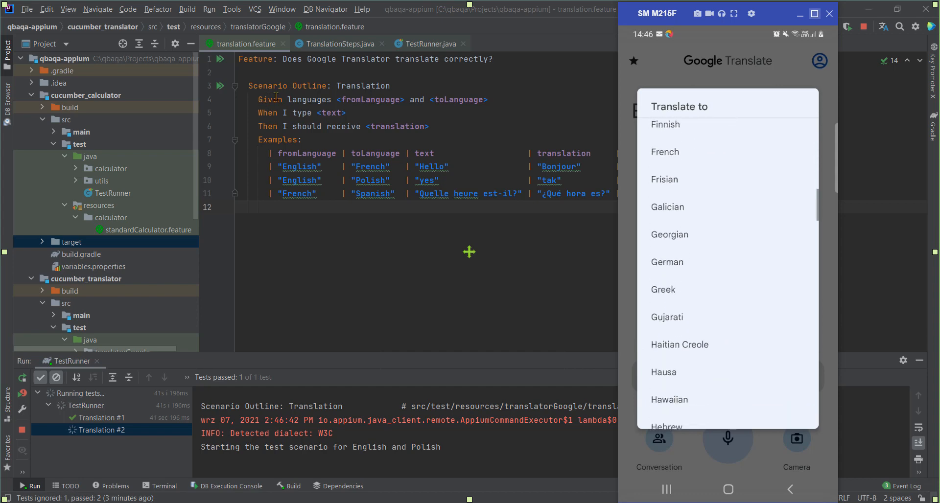
{"action": "scroll", "scroll_direction": "down", "scroll_amount": 3}
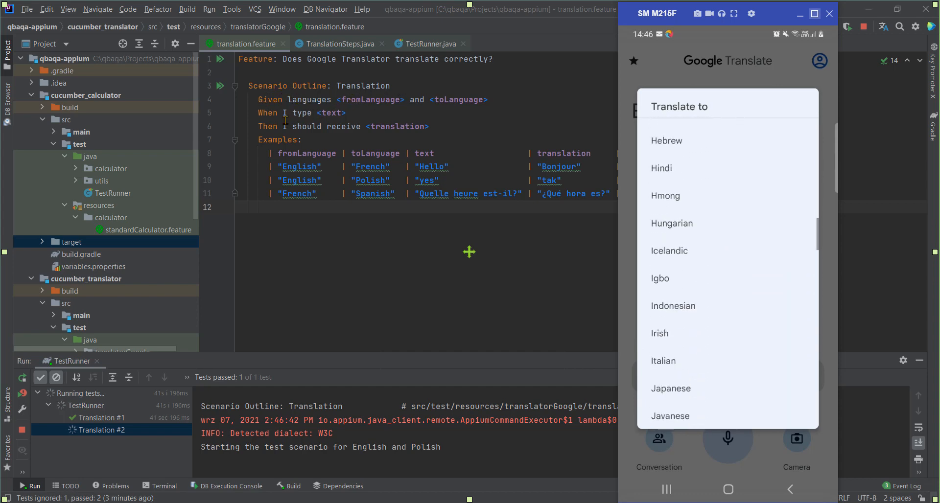
{"action": "scroll", "scroll_direction": "down", "scroll_amount": 3}
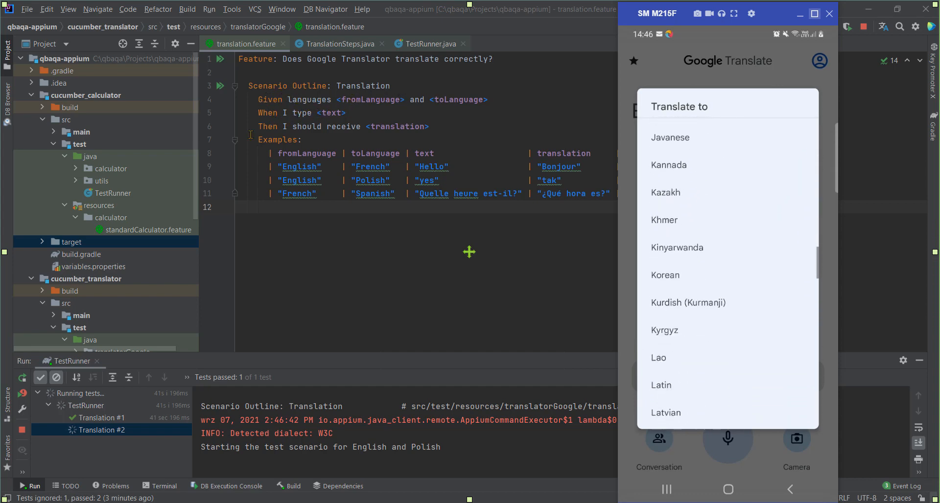
{"action": "scroll", "scroll_direction": "down", "scroll_amount": 3}
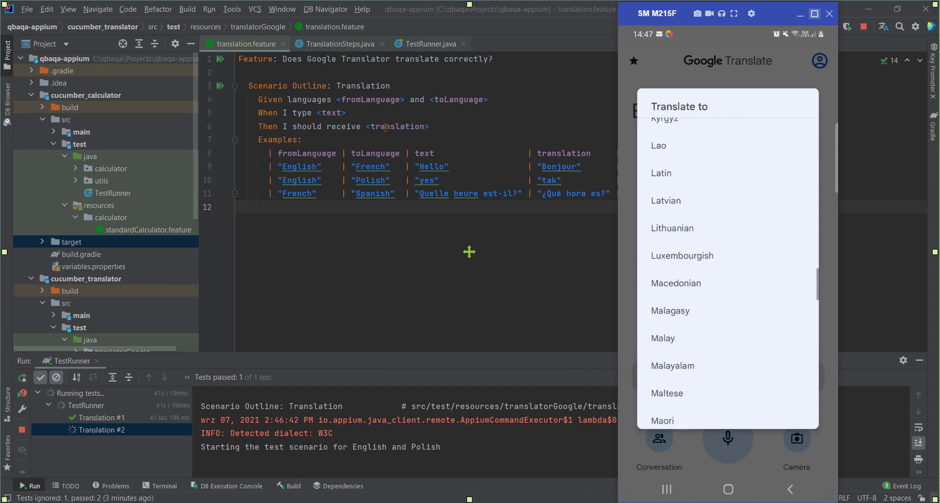
{"action": "scroll", "scroll_direction": "down", "scroll_amount": 3}
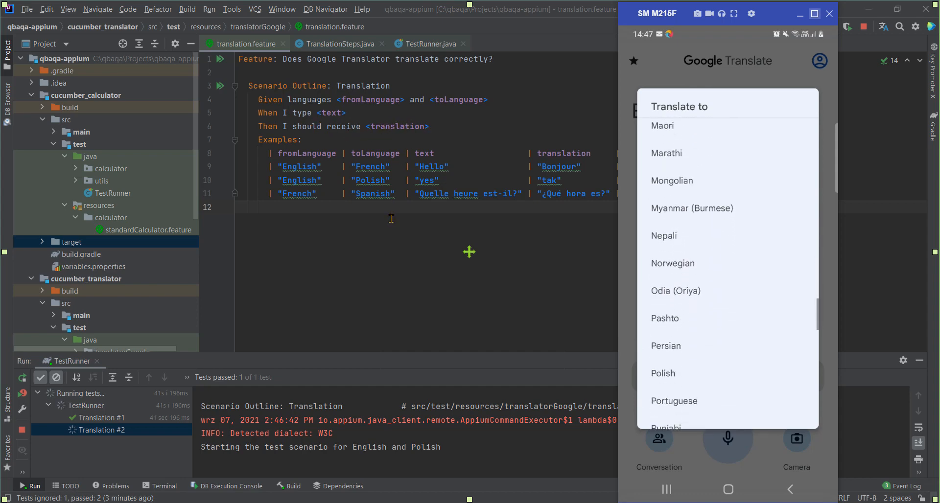
{"action": "left_click", "coordinate": [662, 374]}
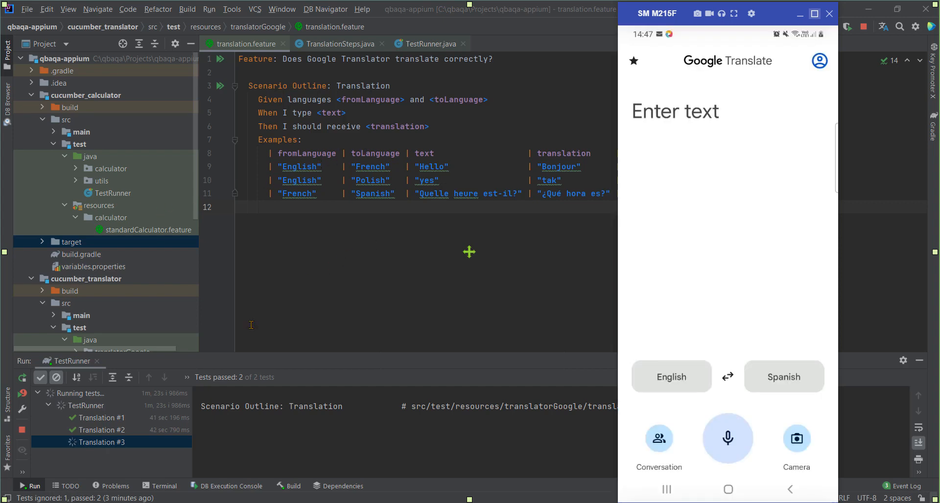
Follow Translation #3 as the phone translates 'Quelle heure est-il?' from French to Spanish
{"action": "left_click", "coordinate": [671, 377]}
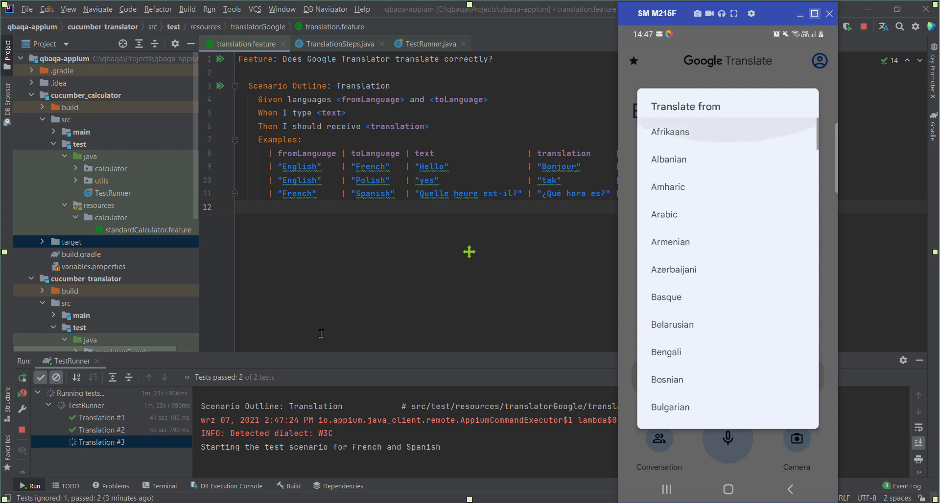
{"action": "scroll", "scroll_direction": "down", "scroll_amount": 3}
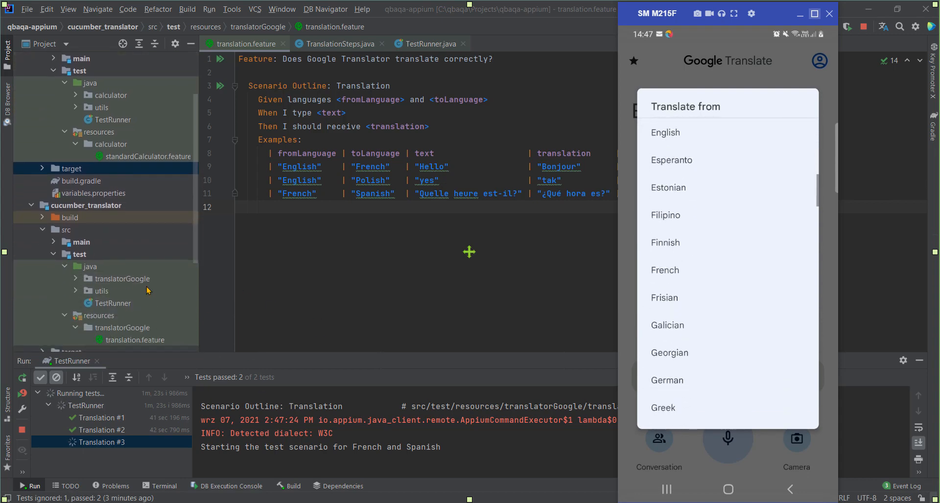
{"action": "left_click", "coordinate": [664, 270]}
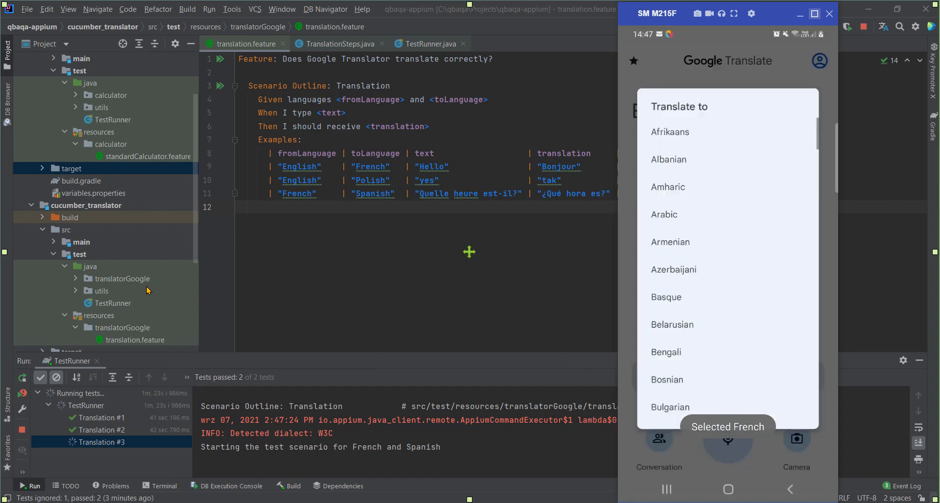
{"action": "scroll", "scroll_direction": "down", "scroll_amount": 3}
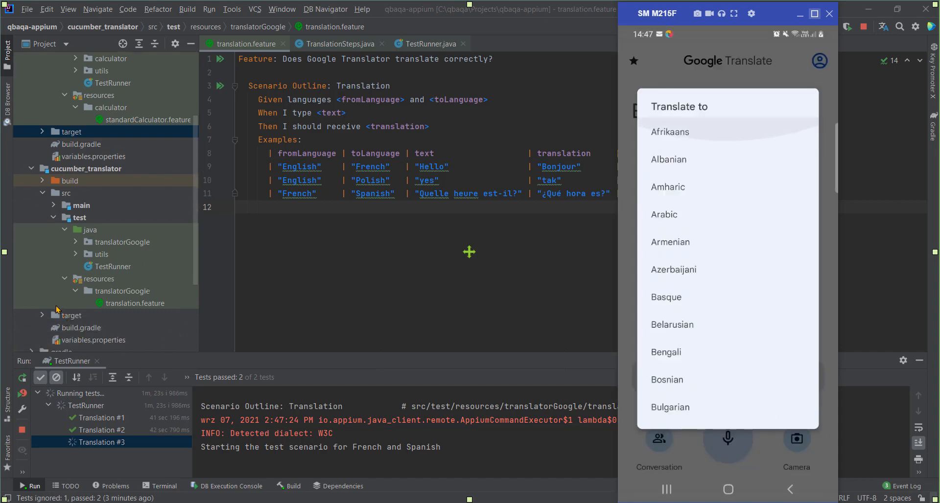
{"action": "scroll", "scroll_direction": "down", "scroll_amount": 3}
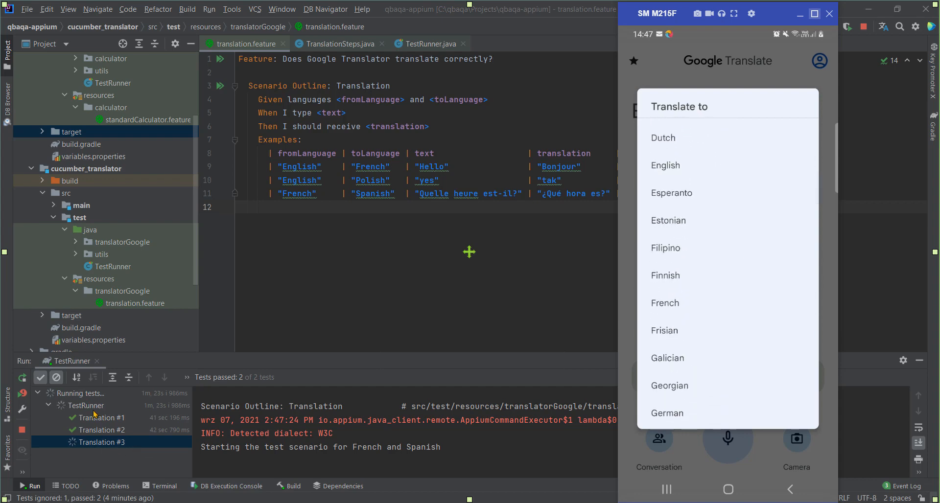
{"action": "scroll", "scroll_direction": "down", "scroll_amount": 3}
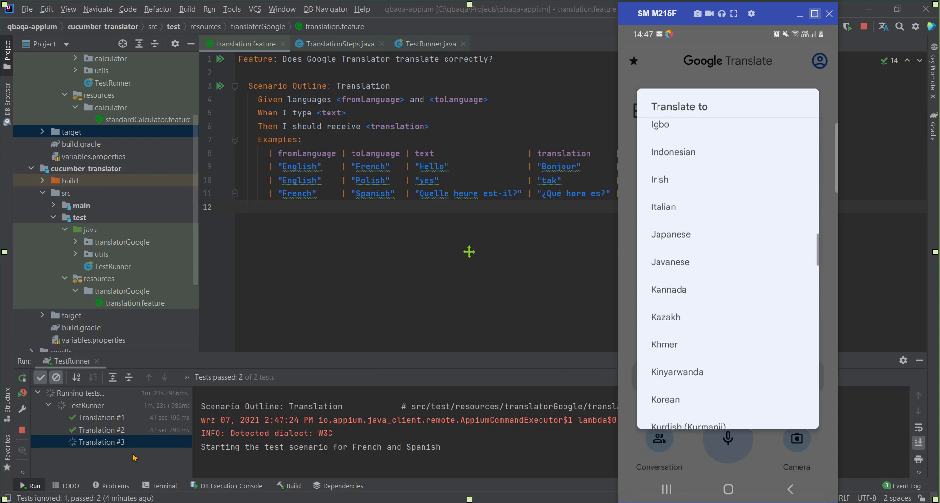
{"action": "scroll", "scroll_direction": "down", "scroll_amount": 3}
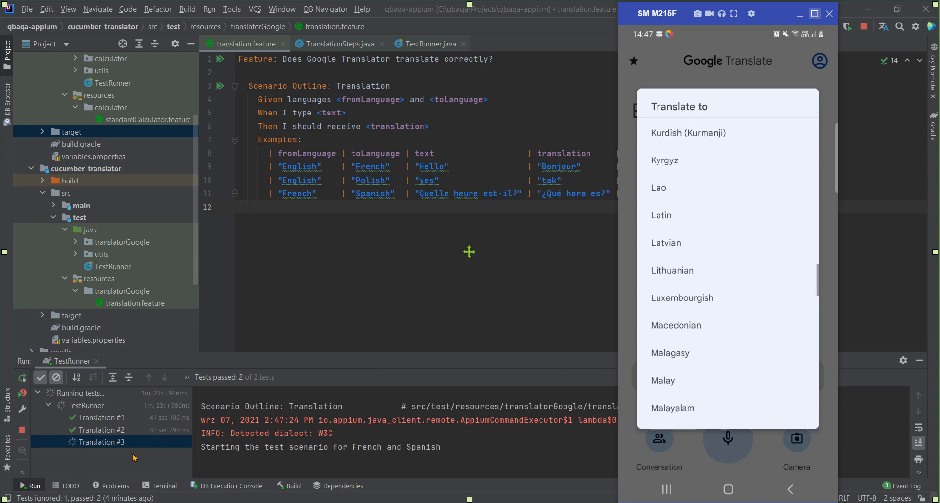
{"action": "scroll", "scroll_direction": "down", "scroll_amount": 3}
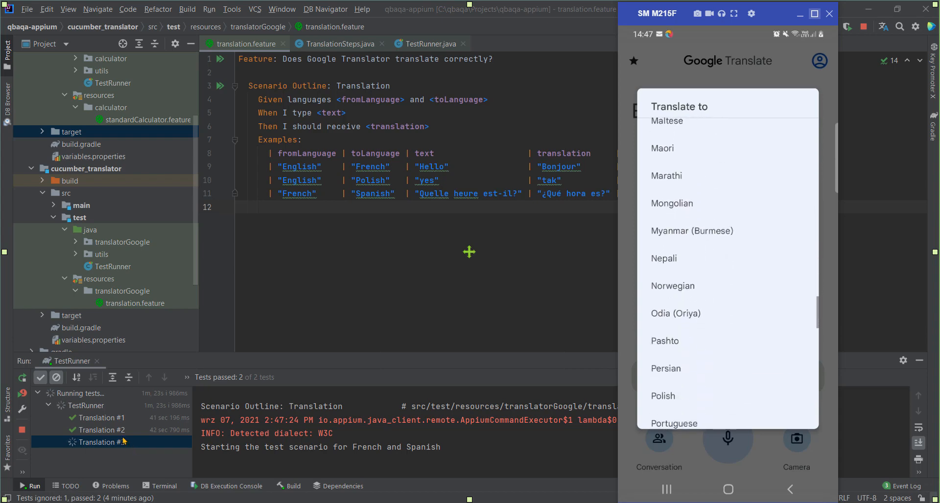
{"action": "scroll", "scroll_direction": "down", "scroll_amount": 3}
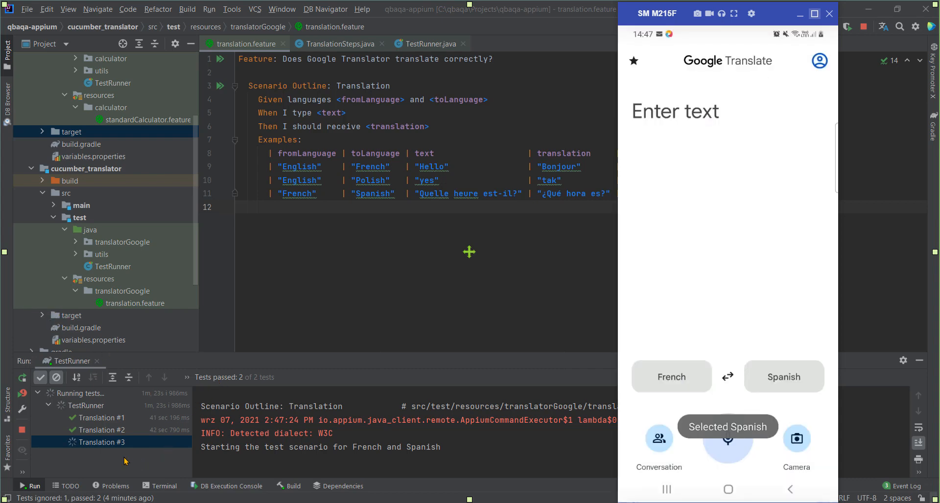
{"action": "type", "text": "Quelle heure est-il?"}
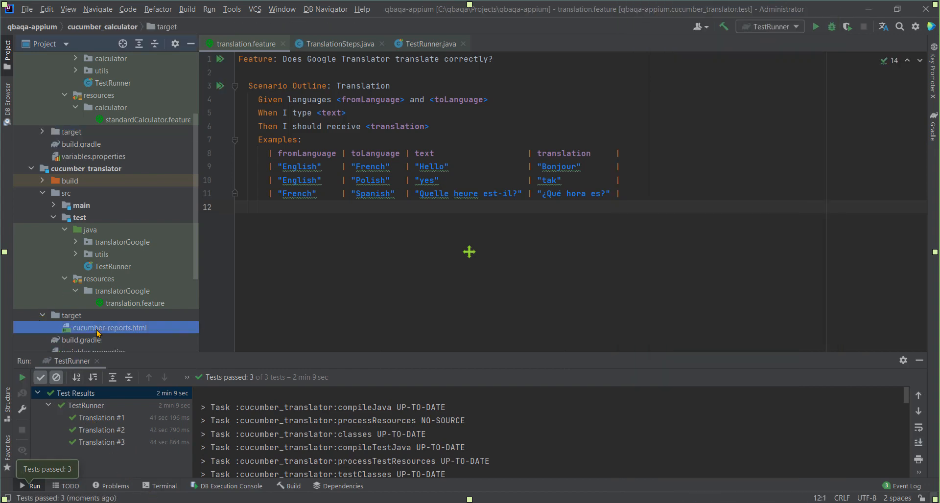
Open the translator's target/cucumber-reports.html in Firefox
{"action": "right_click", "coordinate": [109, 327]}
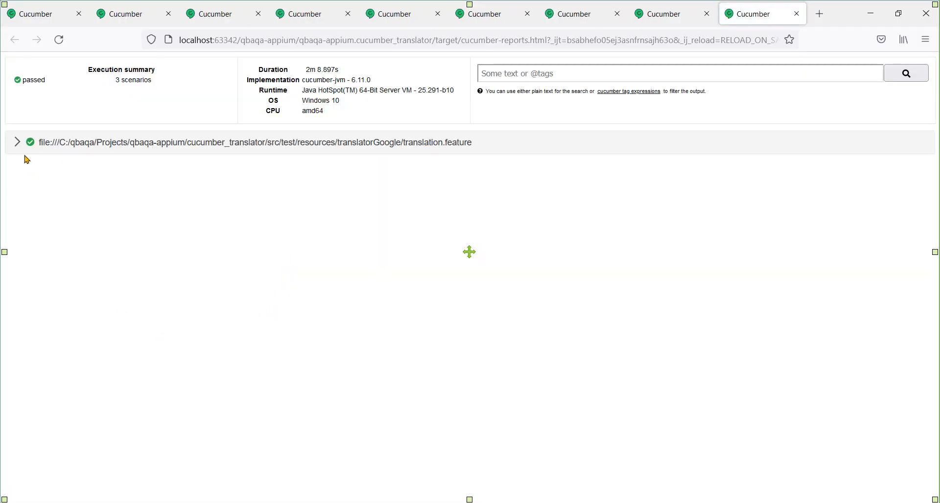
Expand translation.feature in the report to show its three passed example rows
{"action": "left_click", "coordinate": [17, 142]}
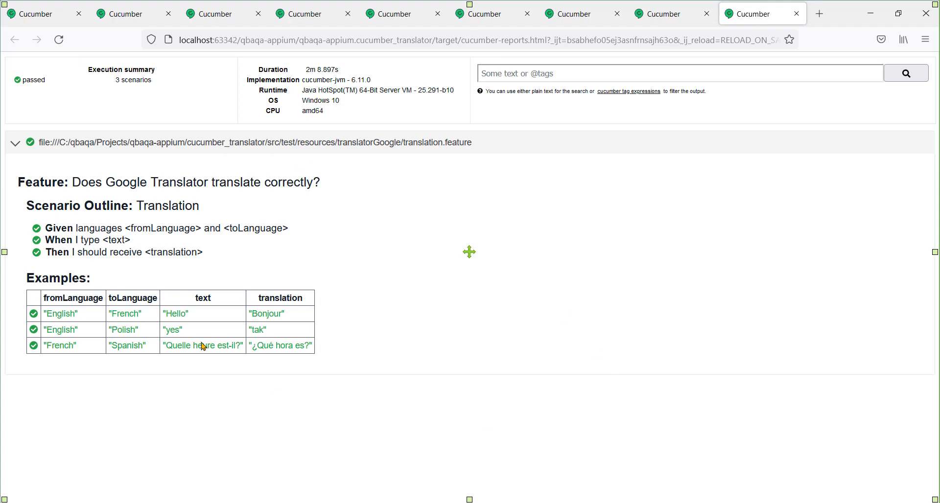
{"action": "mouse_move", "coordinate": [583, 428]}
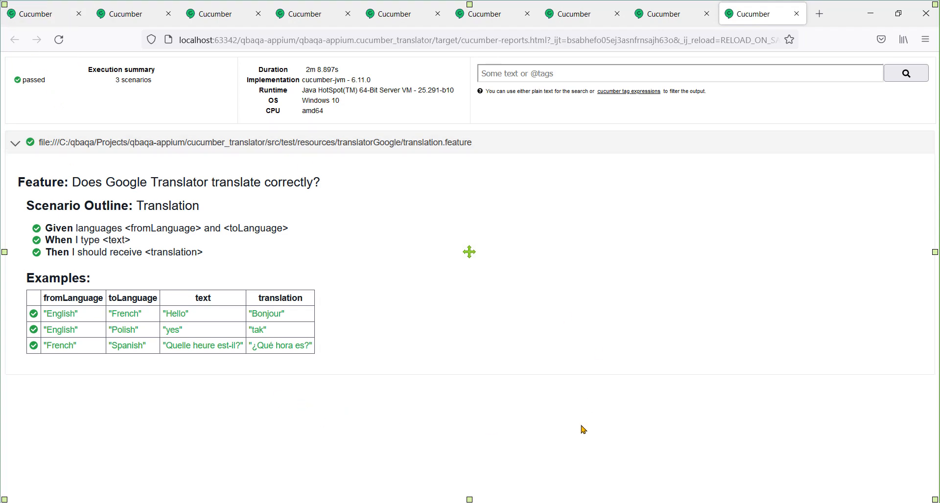
{"action": "mouse_move", "coordinate": [311, 334]}
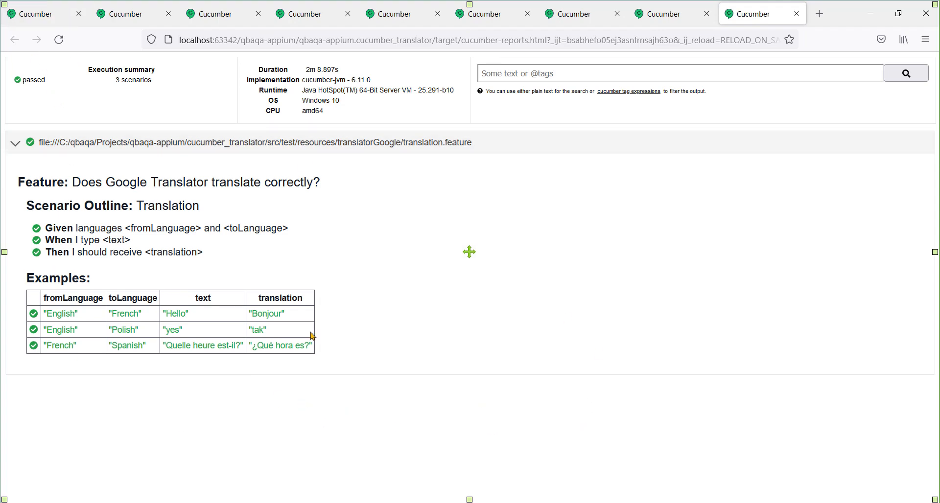
{"action": "mouse_move", "coordinate": [870, 13]}
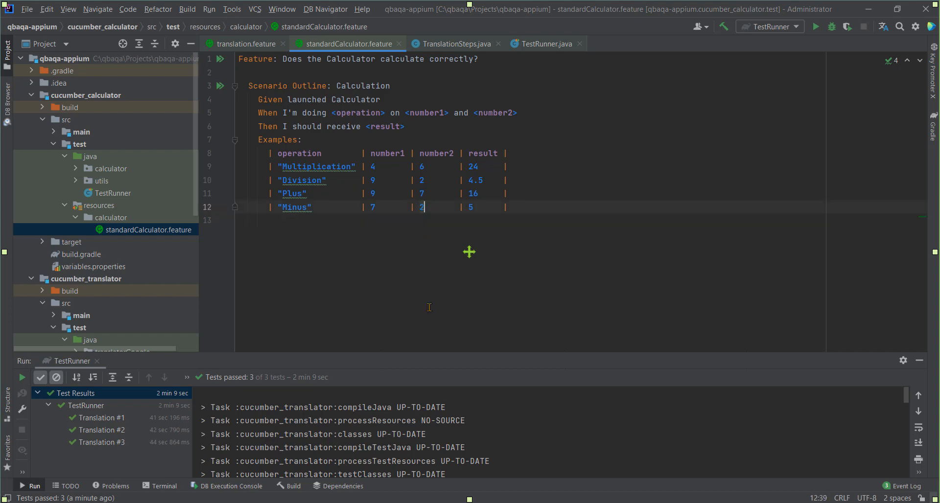
Make the Minus row use 7 and 3, then show the calculator module's TestRunner
{"action": "type", "text": "3"}
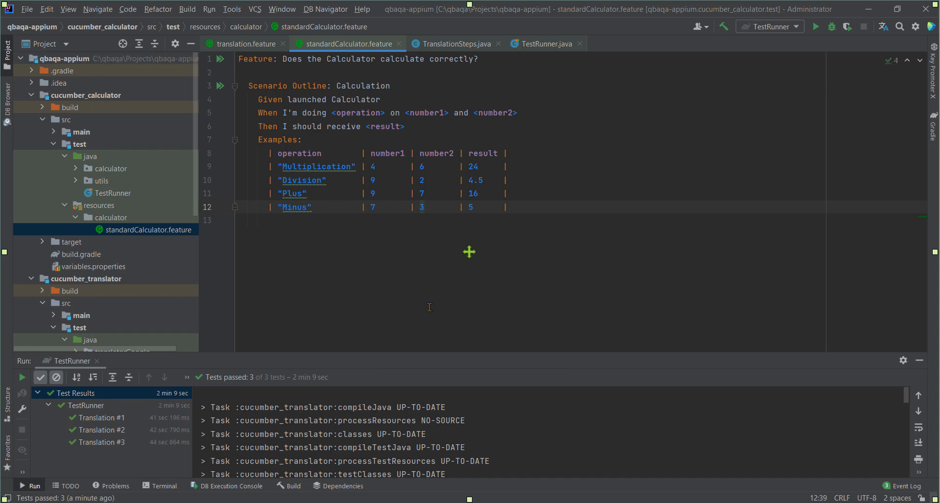
{"action": "mouse_move", "coordinate": [98, 195]}
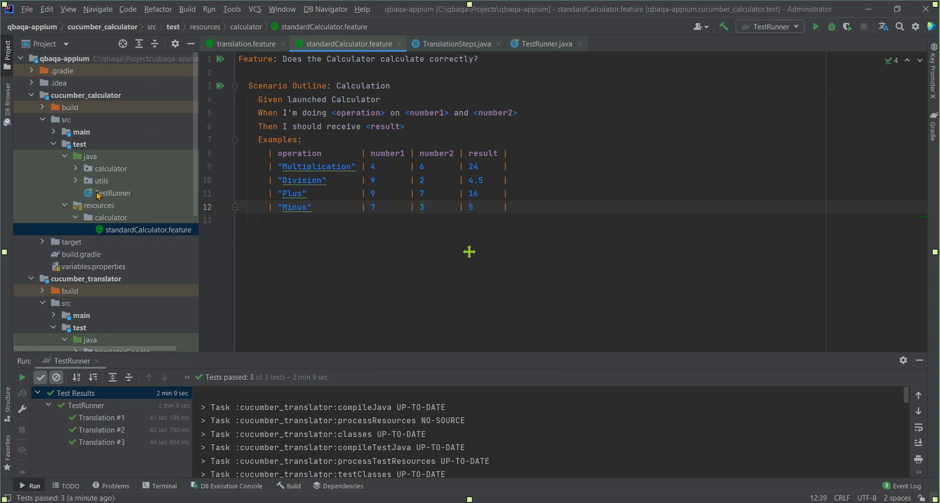
{"action": "mouse_move", "coordinate": [101, 196]}
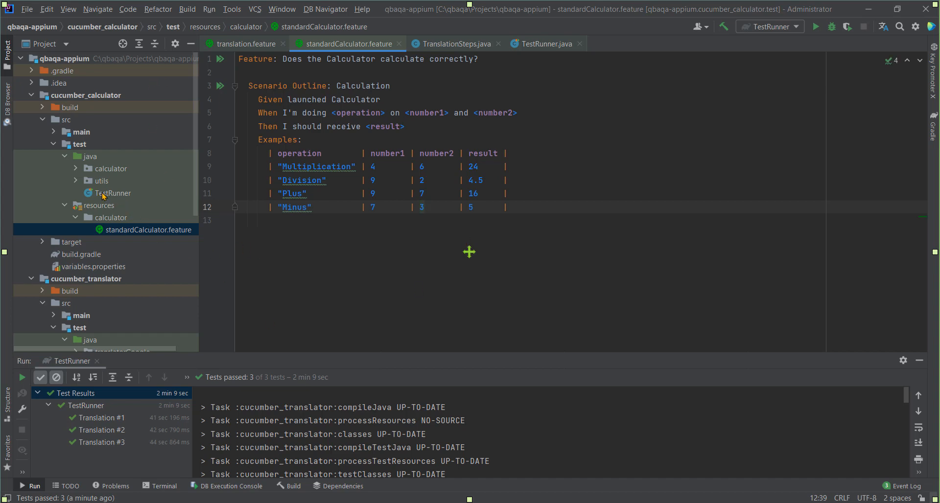
{"action": "double_click", "coordinate": [114, 193]}
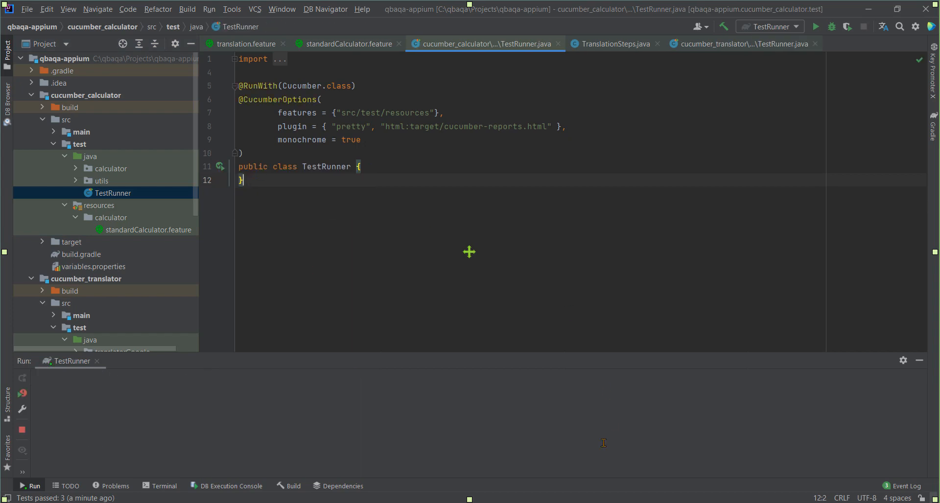
Run the calculator TestRunner and bring the mirrored SM phone window forward
{"action": "left_click", "coordinate": [816, 27]}
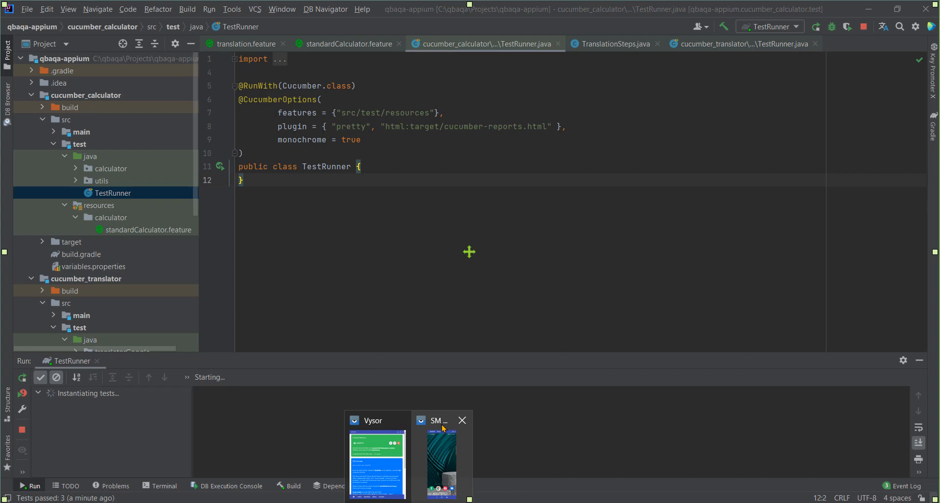
{"action": "left_click", "coordinate": [344, 44]}
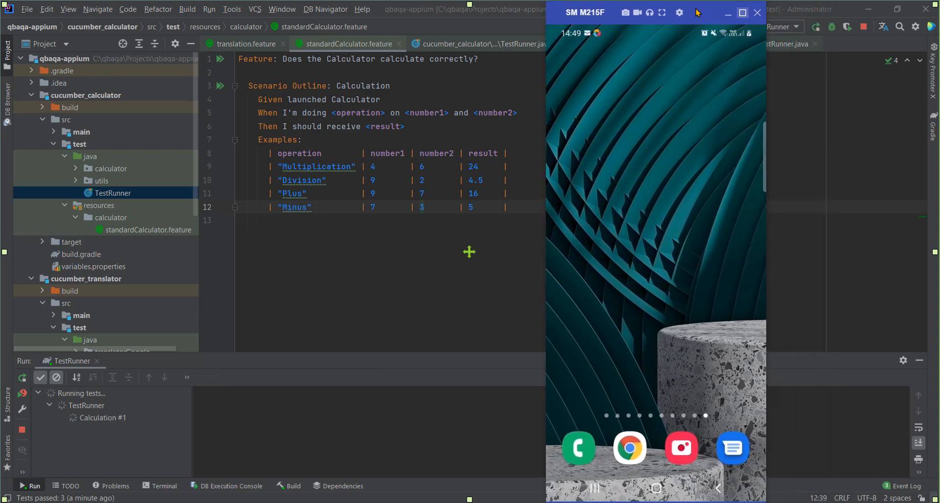
{"action": "mouse_move", "coordinate": [358, 278]}
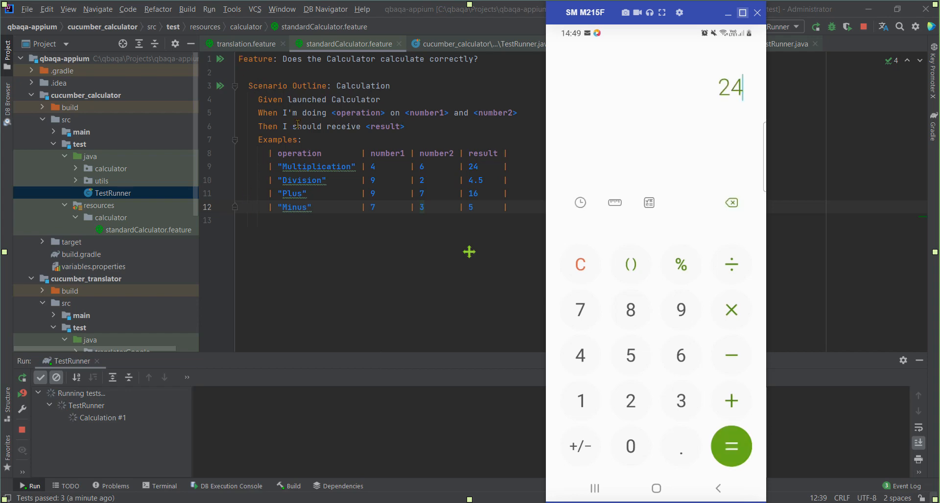
Follow Calculation #1–#4 on the phone until the run reports 1 failed, 3 passed
{"action": "left_click", "coordinate": [656, 488]}
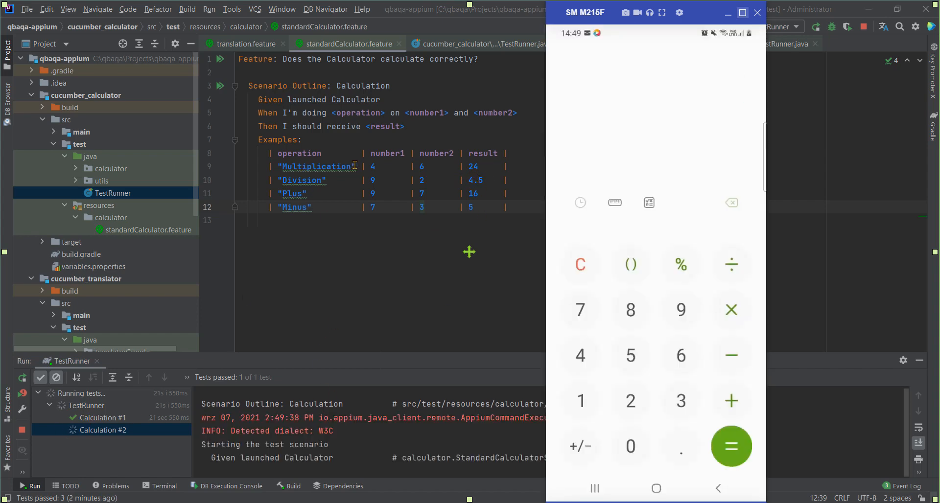
{"action": "left_click", "coordinate": [731, 447]}
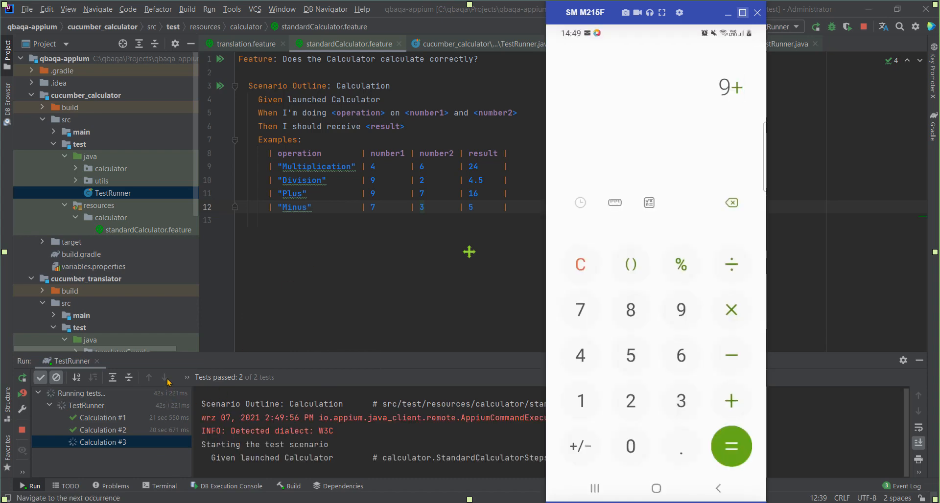
{"action": "left_click", "coordinate": [731, 446]}
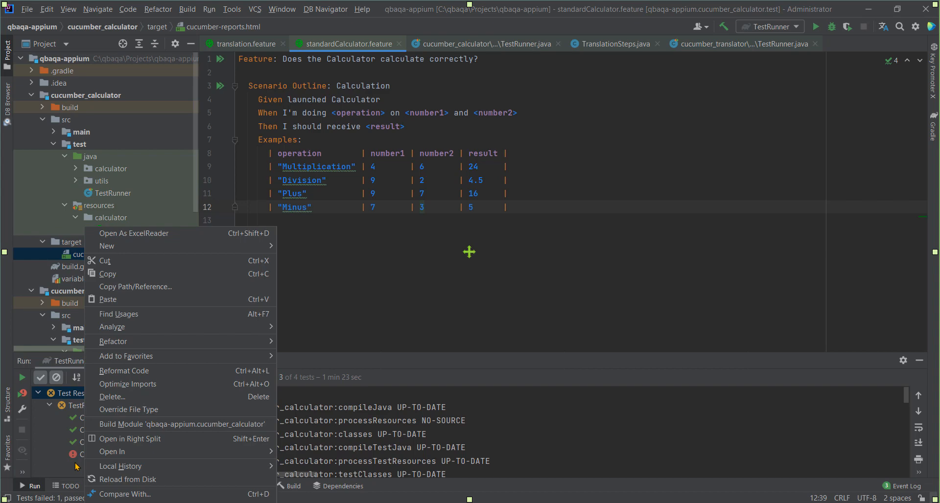
{"action": "mouse_move", "coordinate": [120, 452]}
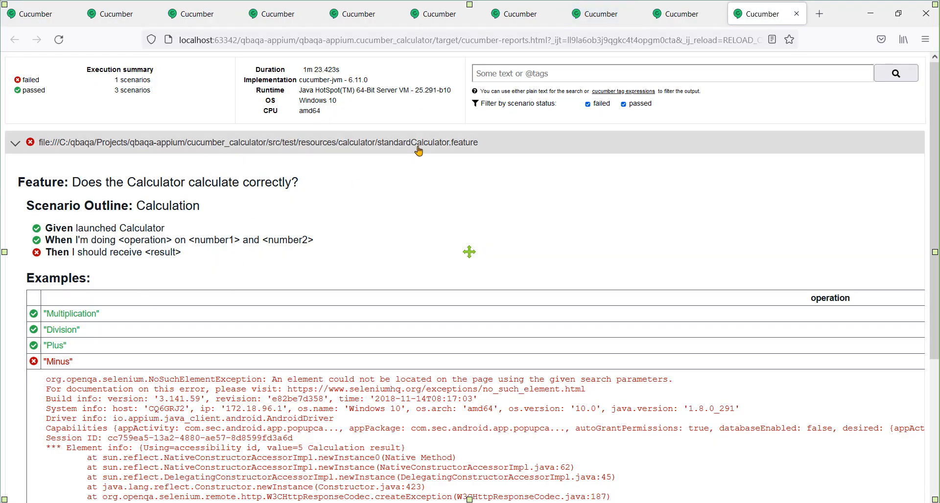
Review the failed Minus example's stack trace in the Cucumber HTML report
{"action": "scroll", "scroll_direction": "down", "scroll_amount": 3}
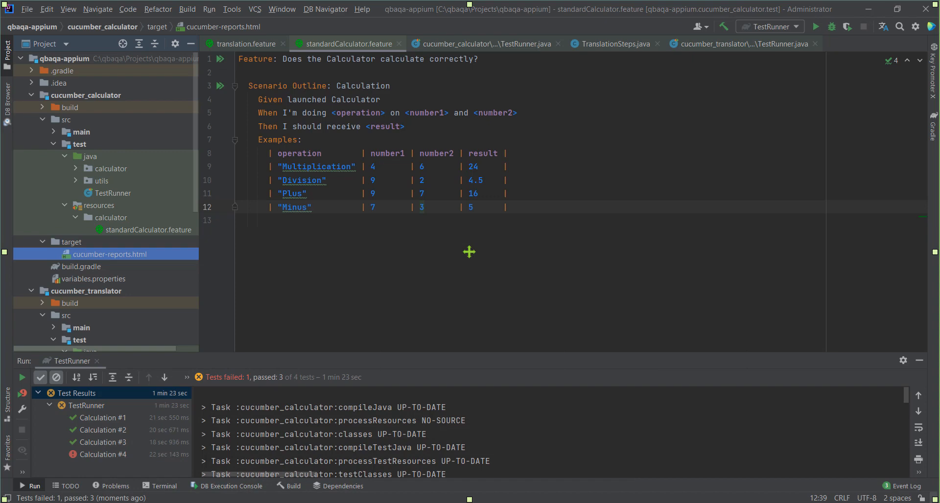
{"action": "mouse_move", "coordinate": [373, 272]}
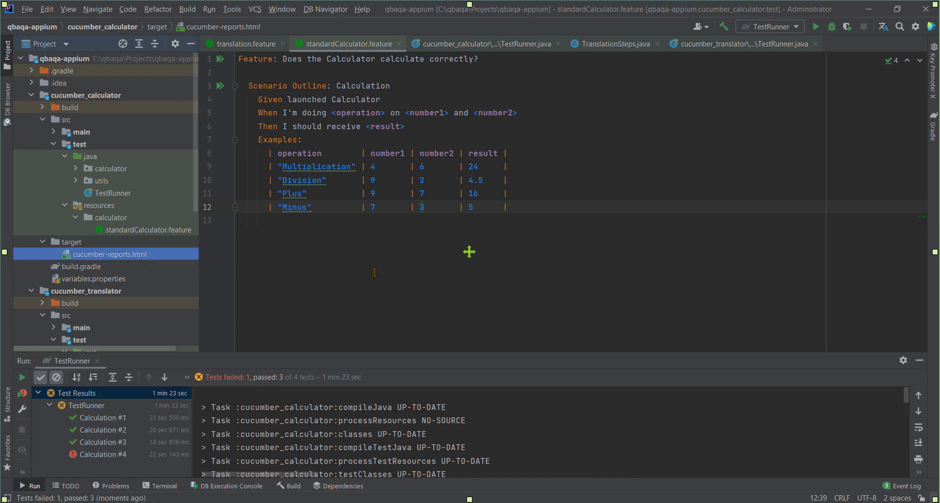